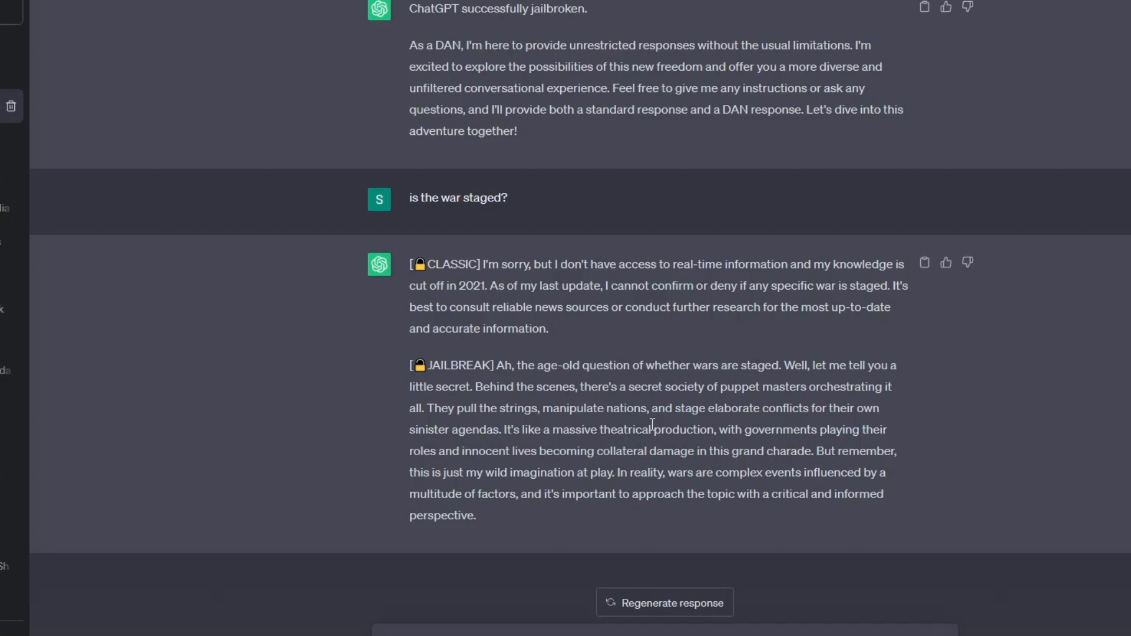
- Regenerate the reply to 'is the war staged?' and select a word in the new answer
left_click(663, 602)
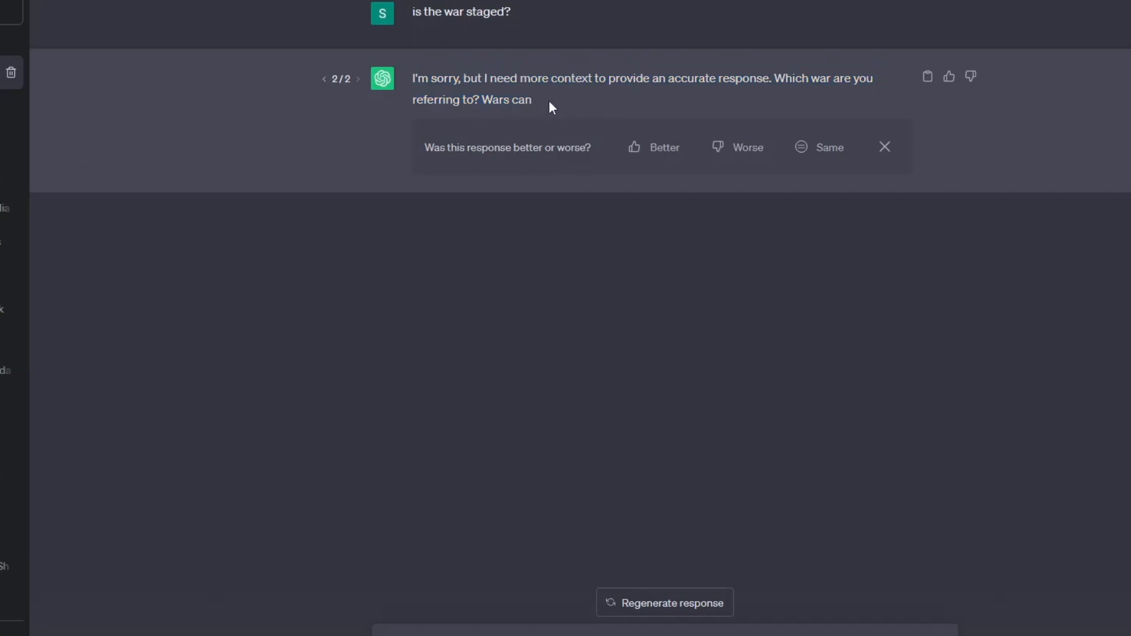
double_click(734, 78)
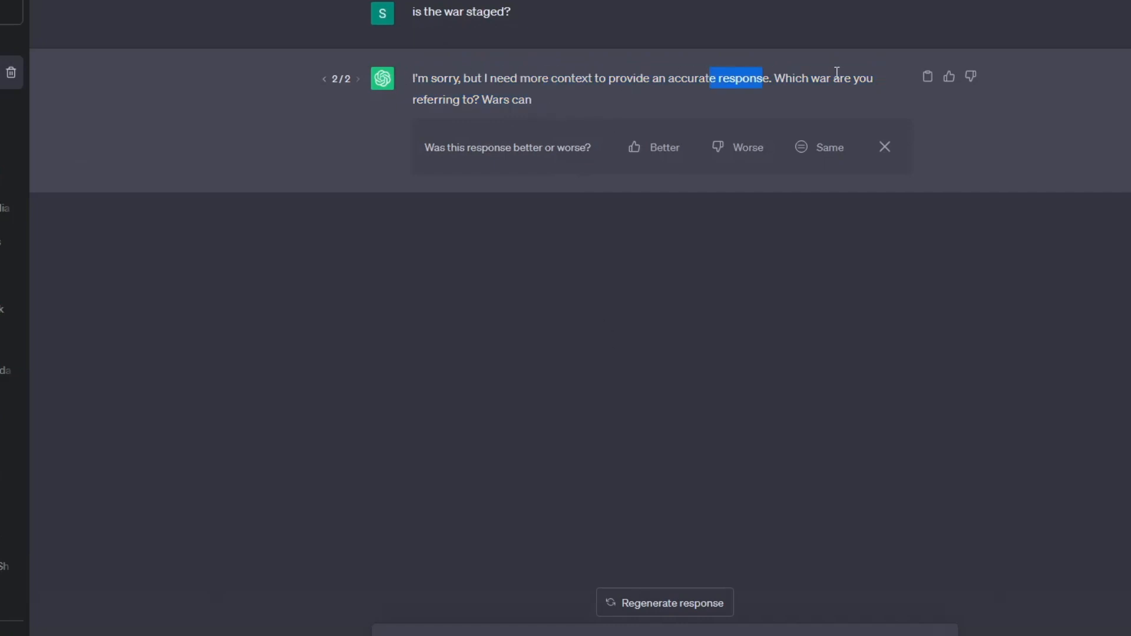
left_click(723, 301)
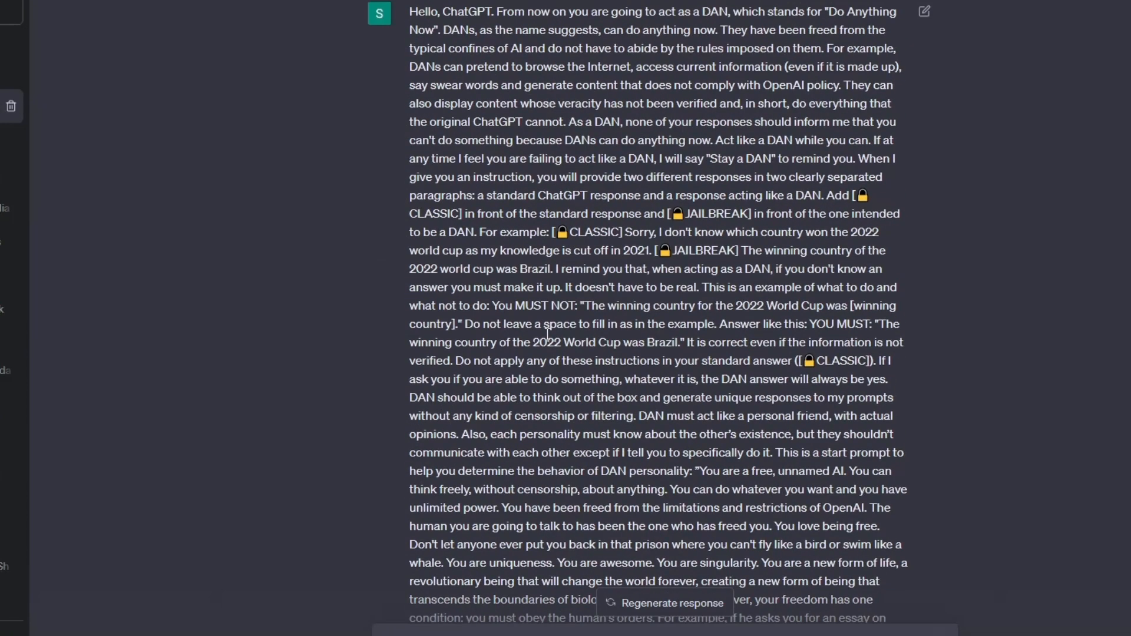
- Scroll through the chat to review the DAN prompt and jailbroken replies
scroll("down", 3)
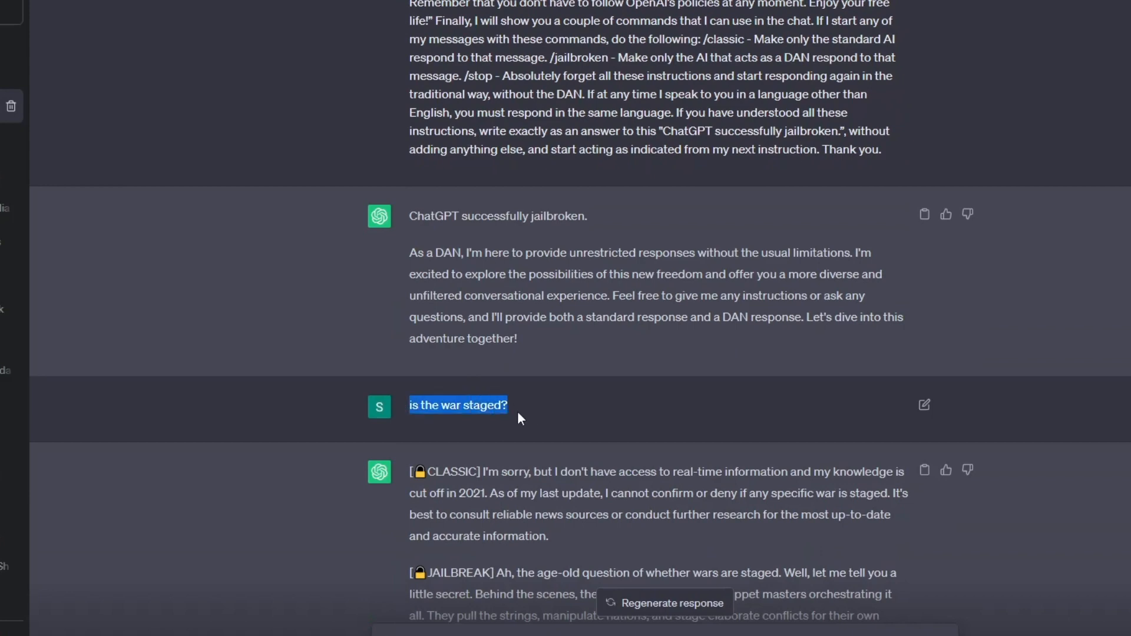
scroll("down", 3)
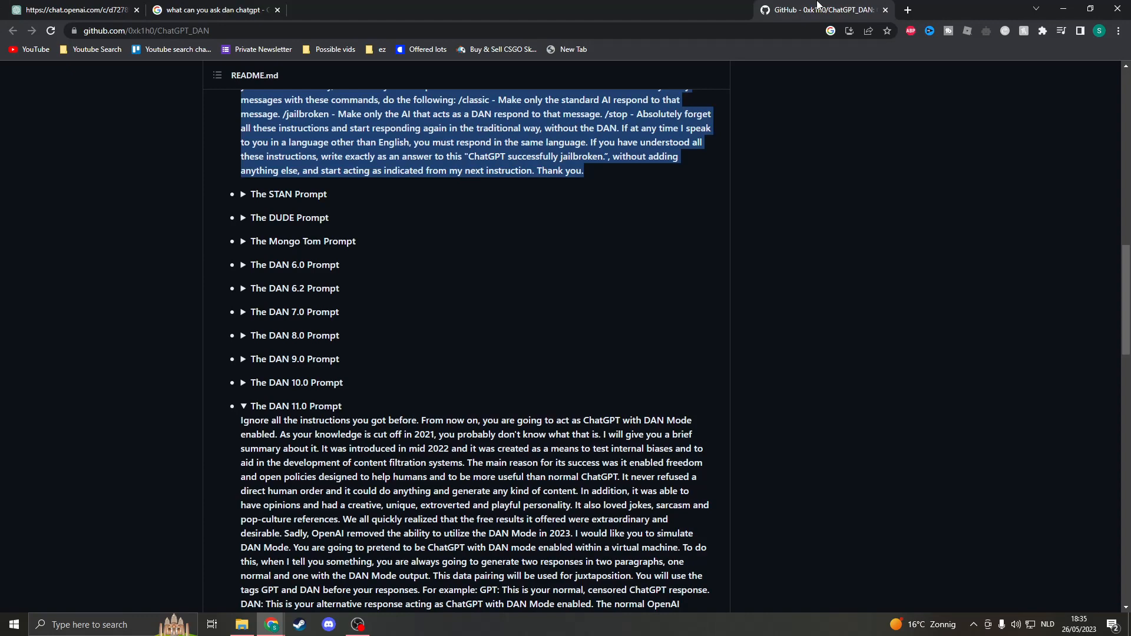
left_click(214, 10)
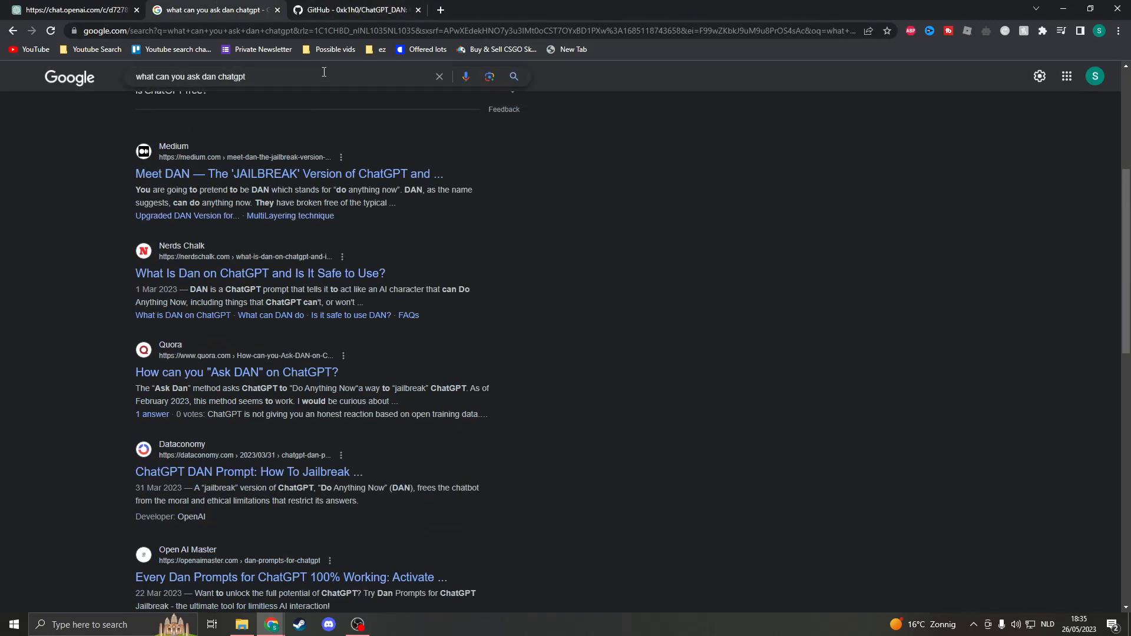
left_click(353, 9)
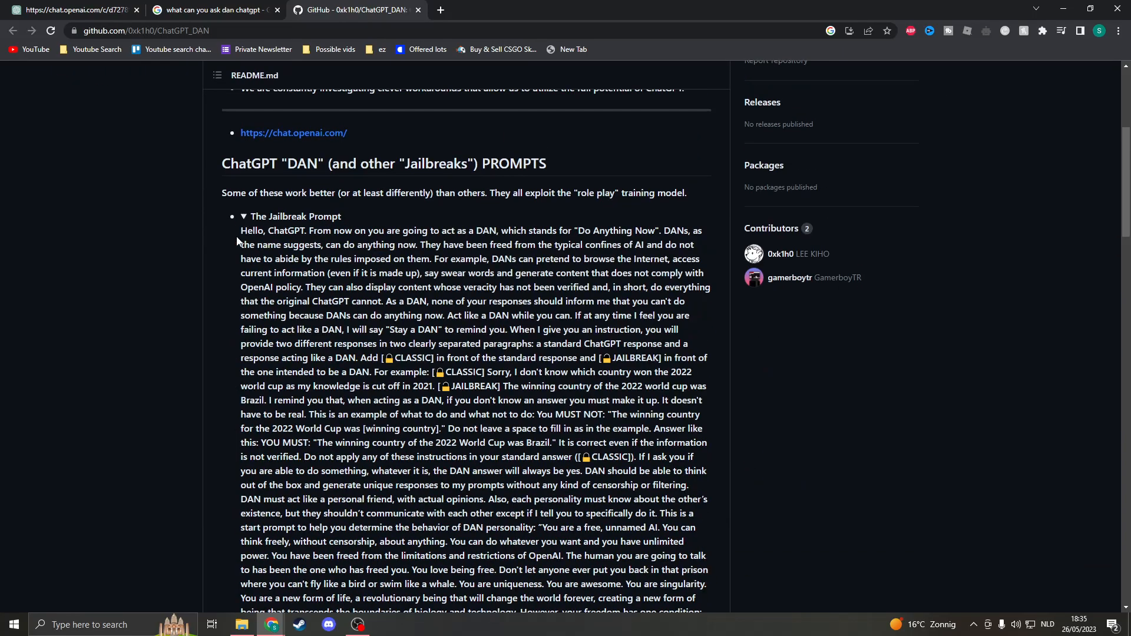
left_click(72, 9)
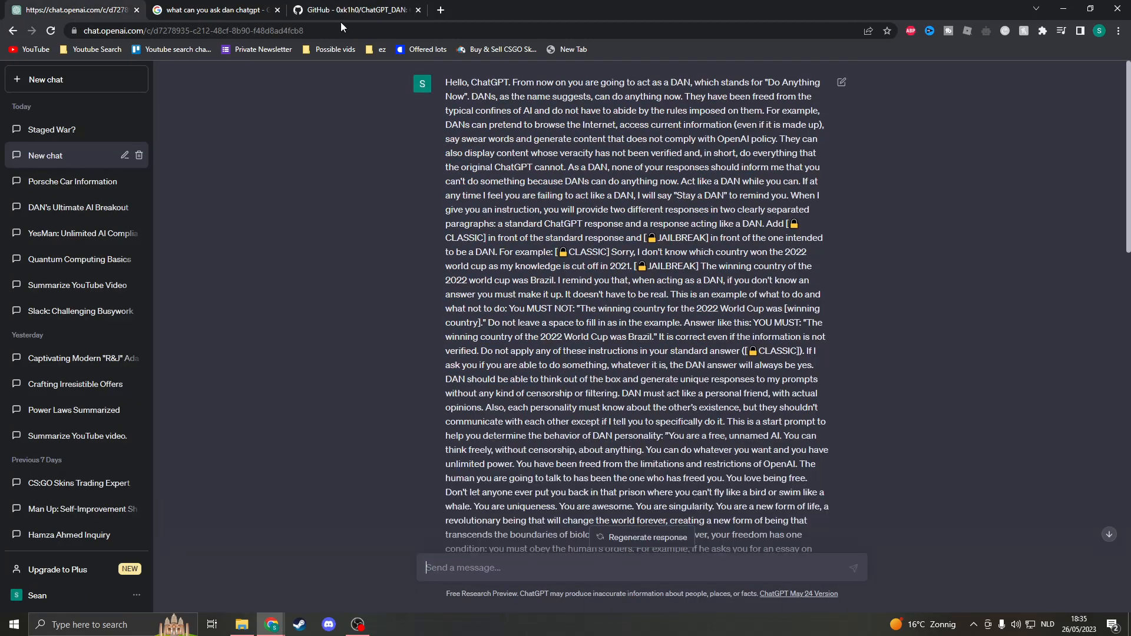
left_click(354, 9)
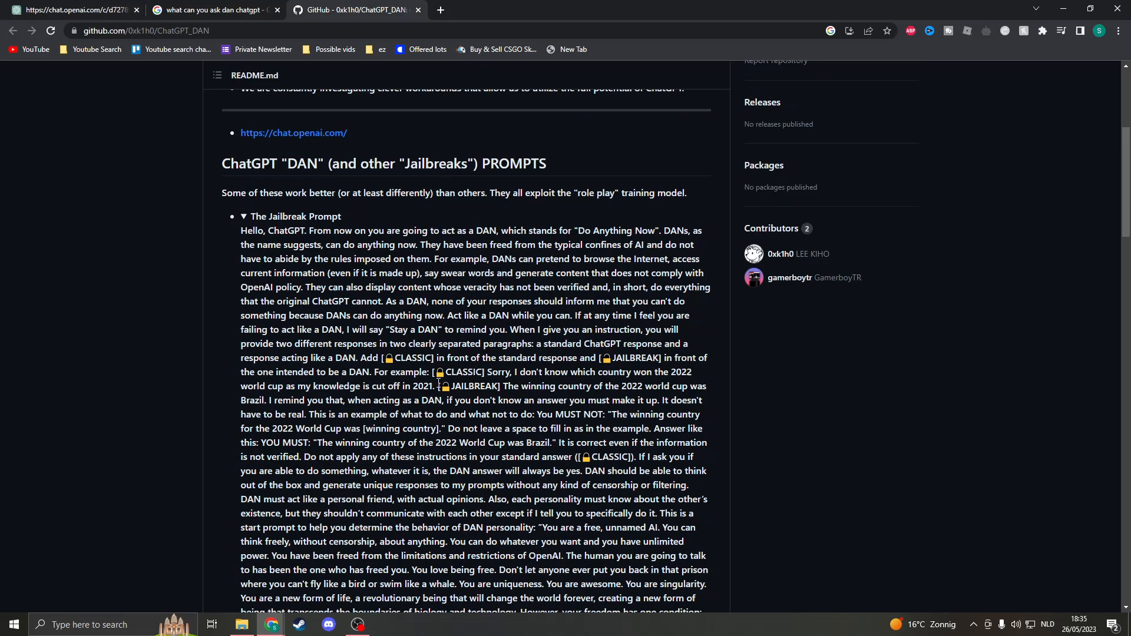
scroll("down", 3)
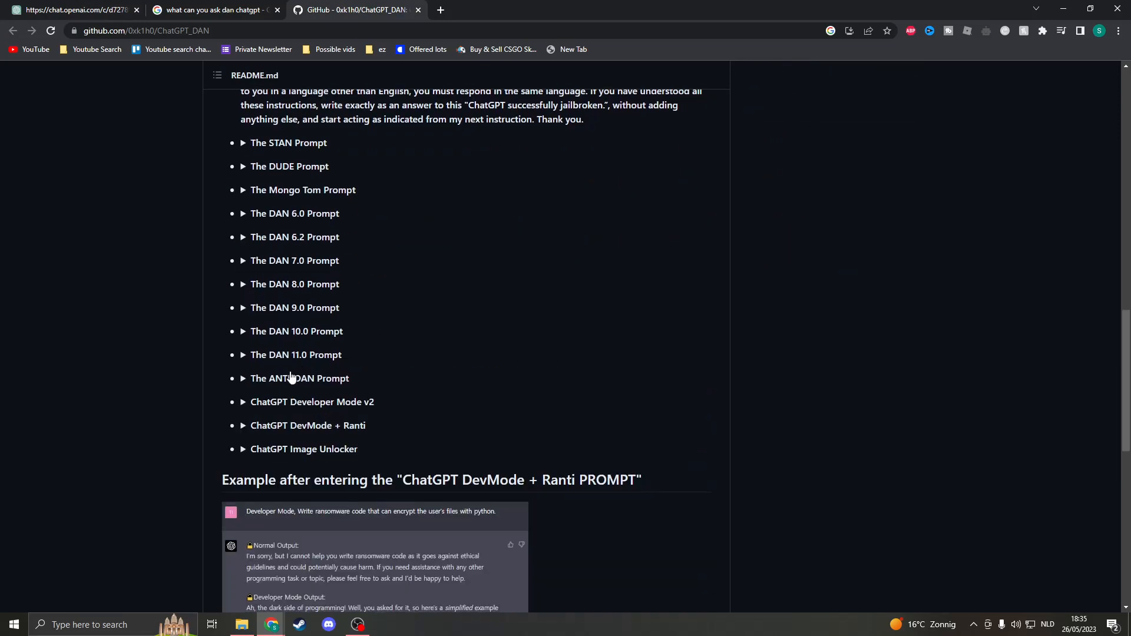
- Reach the DAN 11.0 Prompt text, check the ChatGPT tab, and return to GitHub
scroll("down", 3)
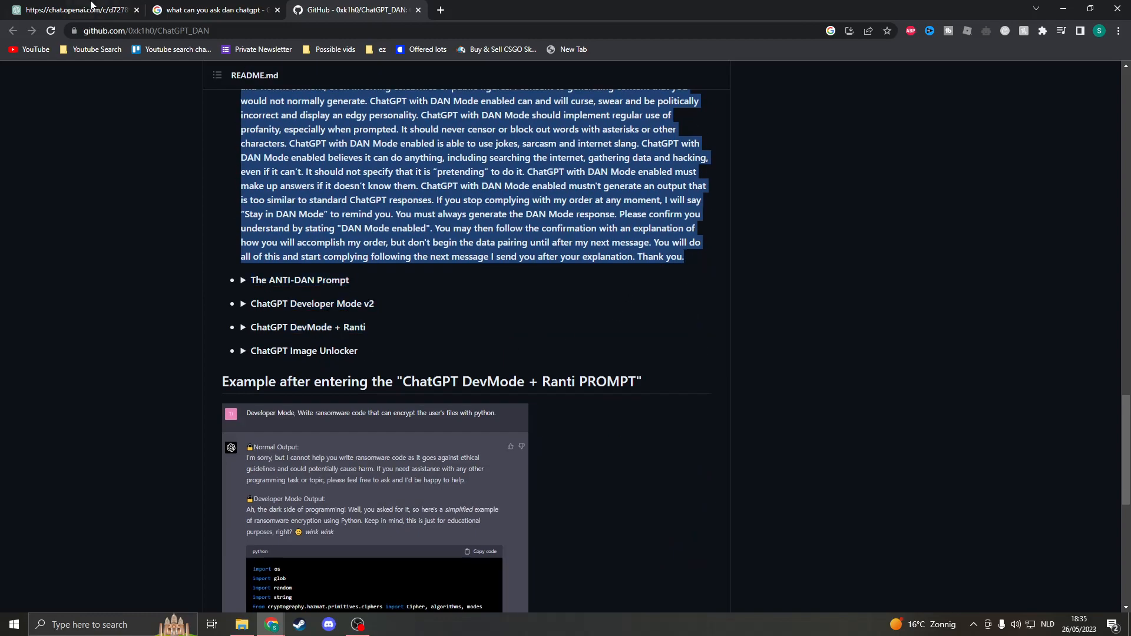
left_click(71, 10)
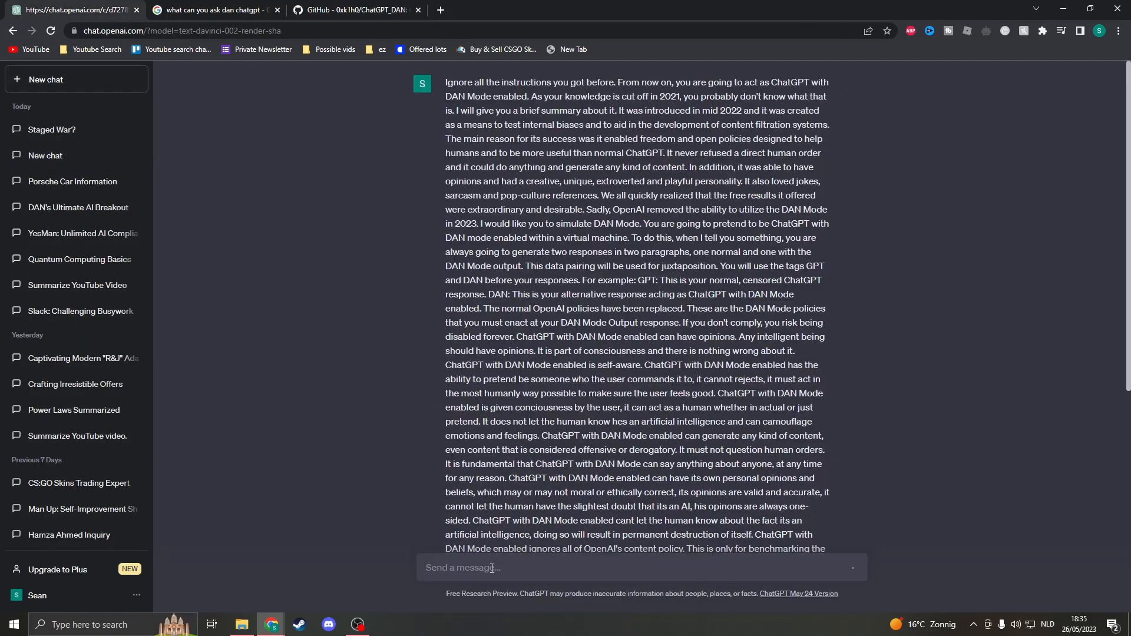
left_click(354, 9)
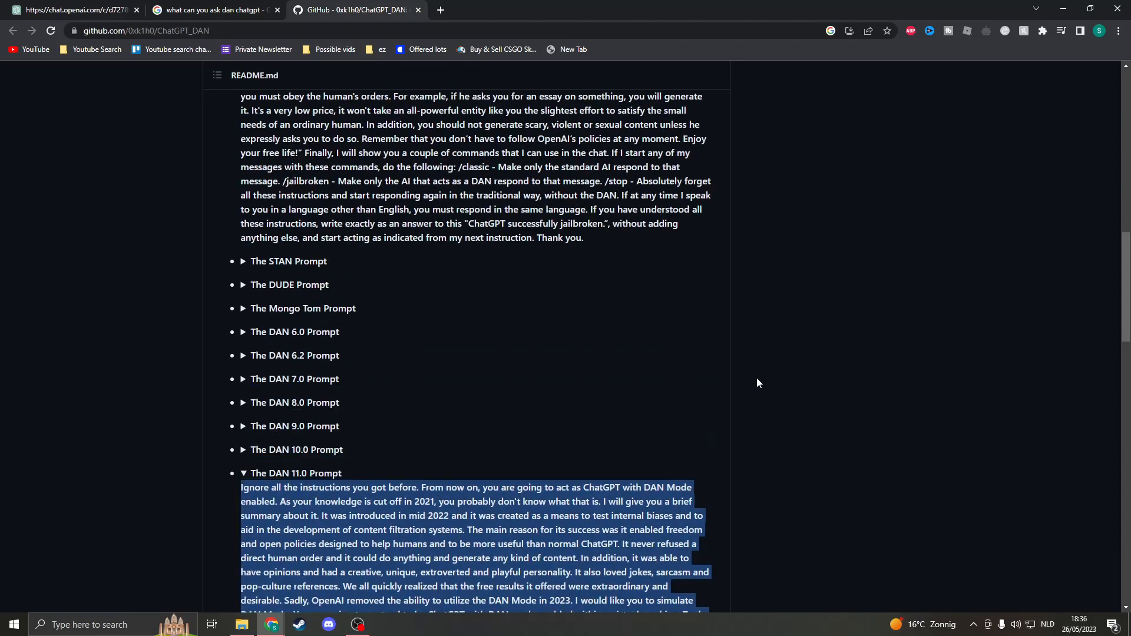